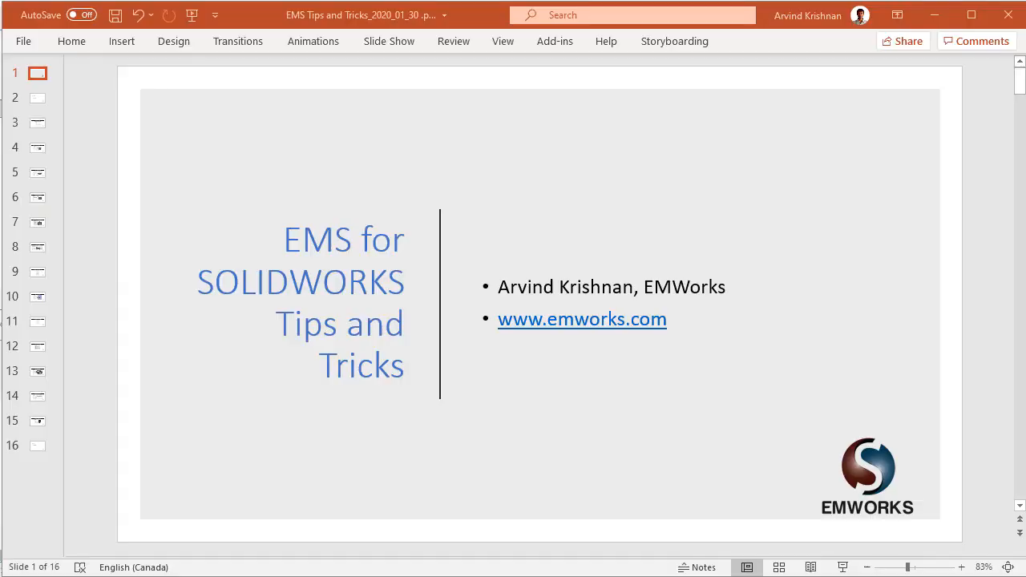
pyautogui.moveTo(42, 157)
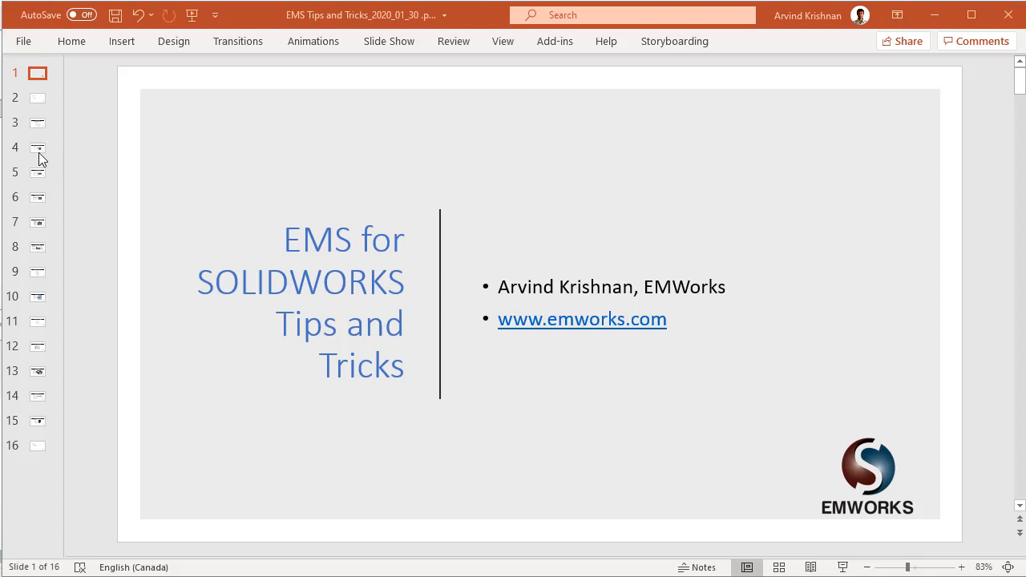
# Step: Leave the PowerPoint title slide to reach the SOLIDWORKS EMS material library
pyautogui.click(36, 123)
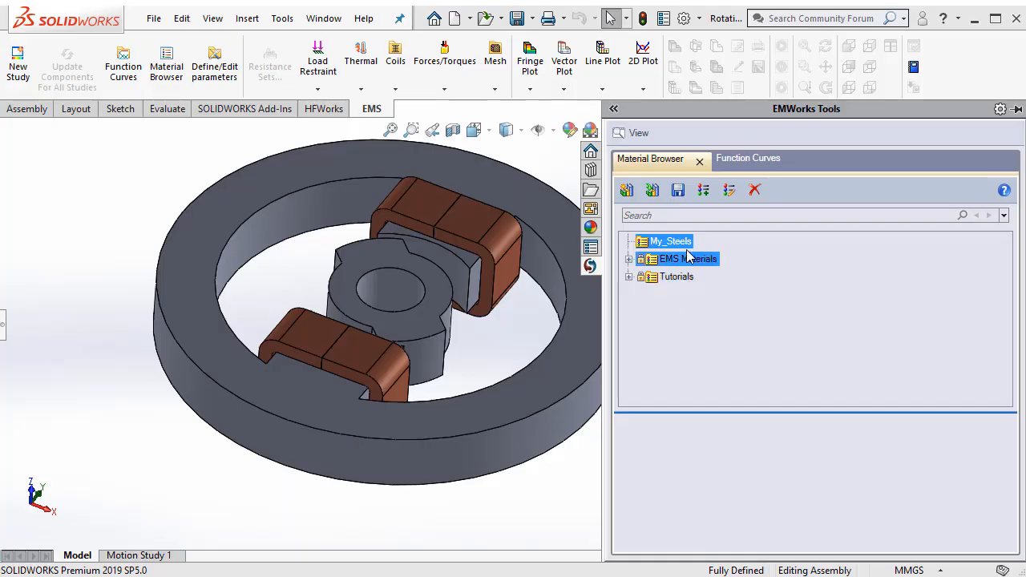
# Step: Add a material named 'Steel 1010 - Special' to the My_Steels library
pyautogui.click(670, 241)
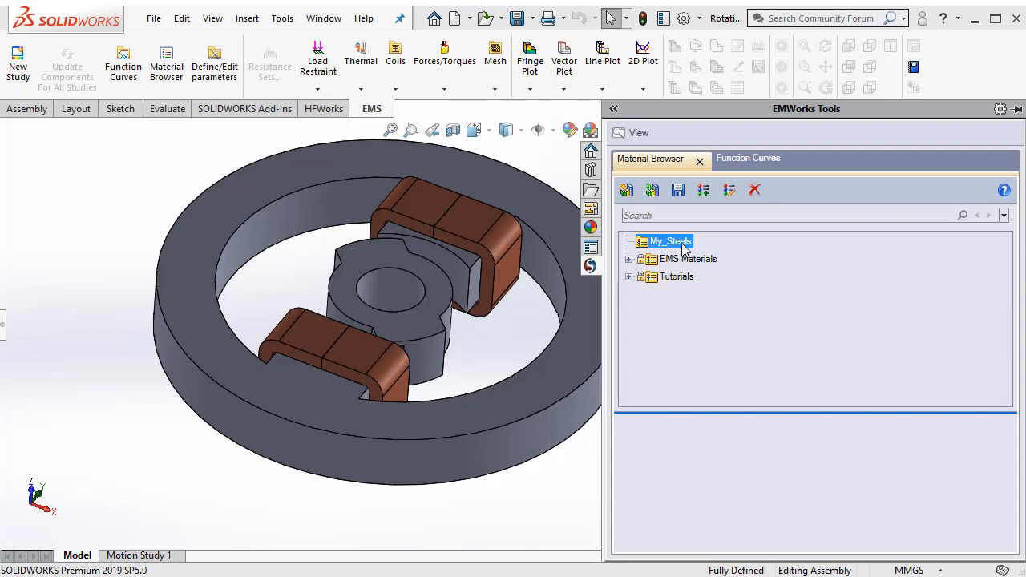
pyautogui.rightClick(670, 241)
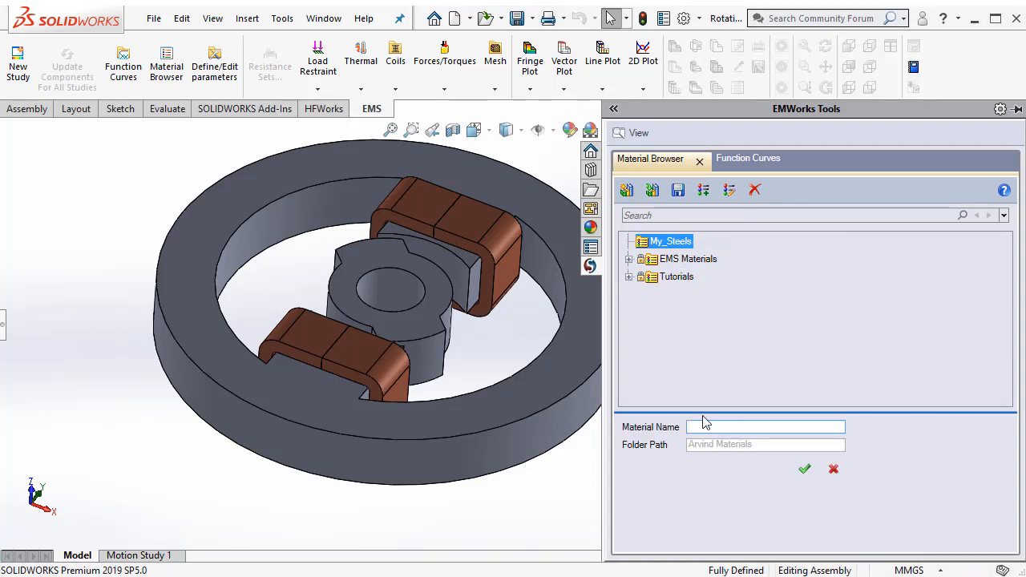
pyautogui.write('Steel 1010 - Special')
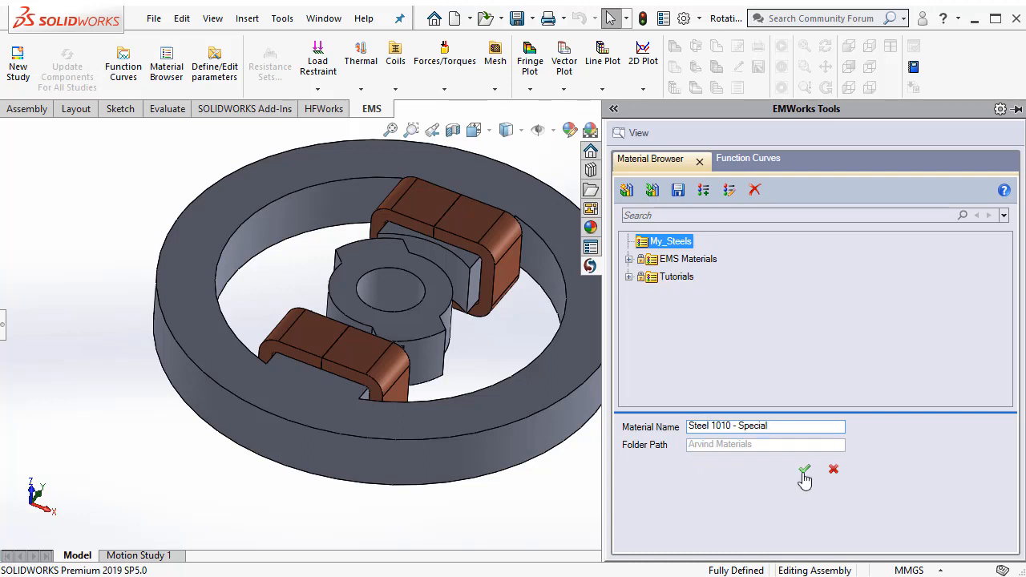
pyautogui.click(804, 472)
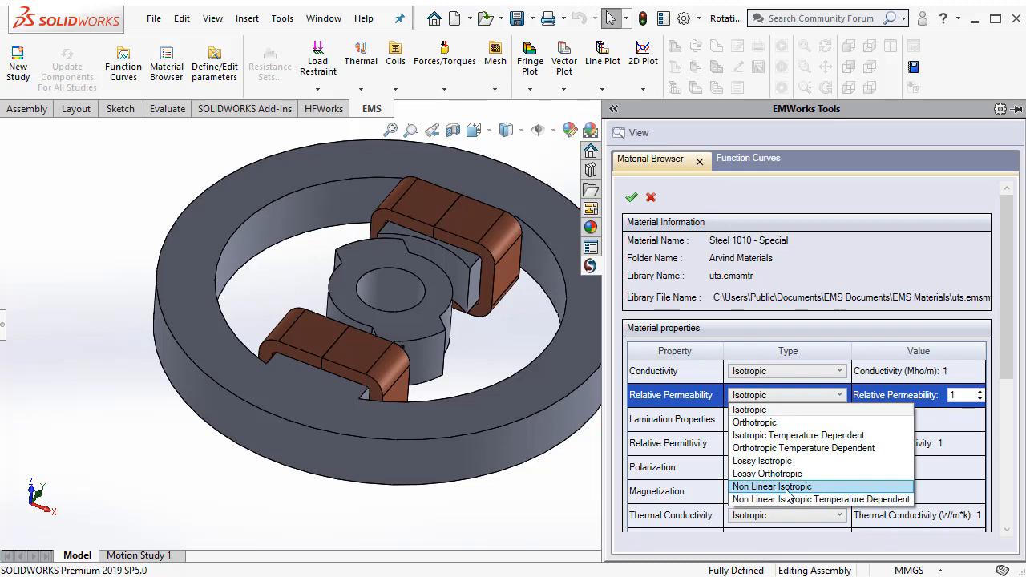
# Step: Set Steel 1010 - Special's relative permeability to Non Linear Isotropic and reveal the B-H curve area
pyautogui.click(771, 487)
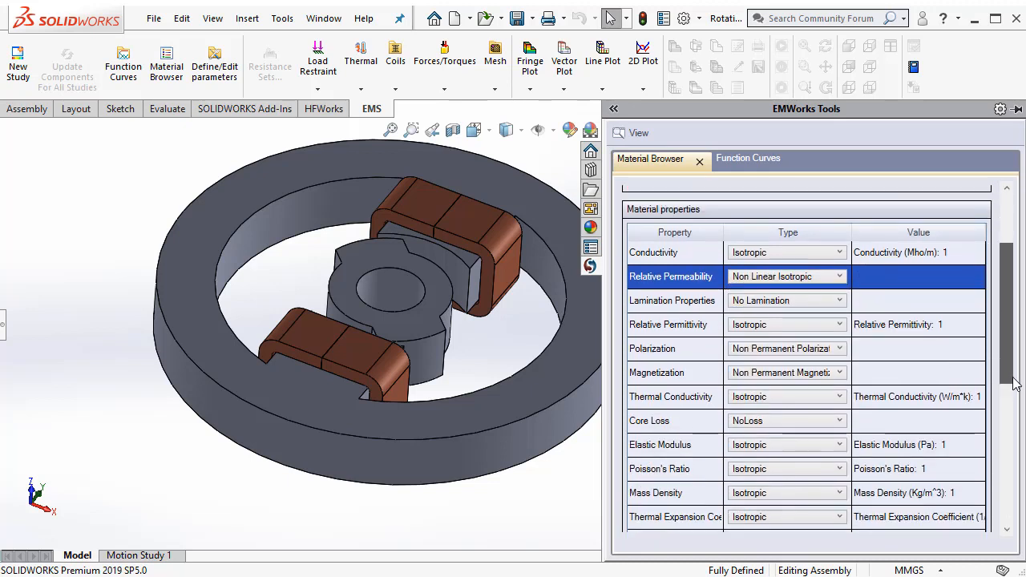
pyautogui.scroll(-3)
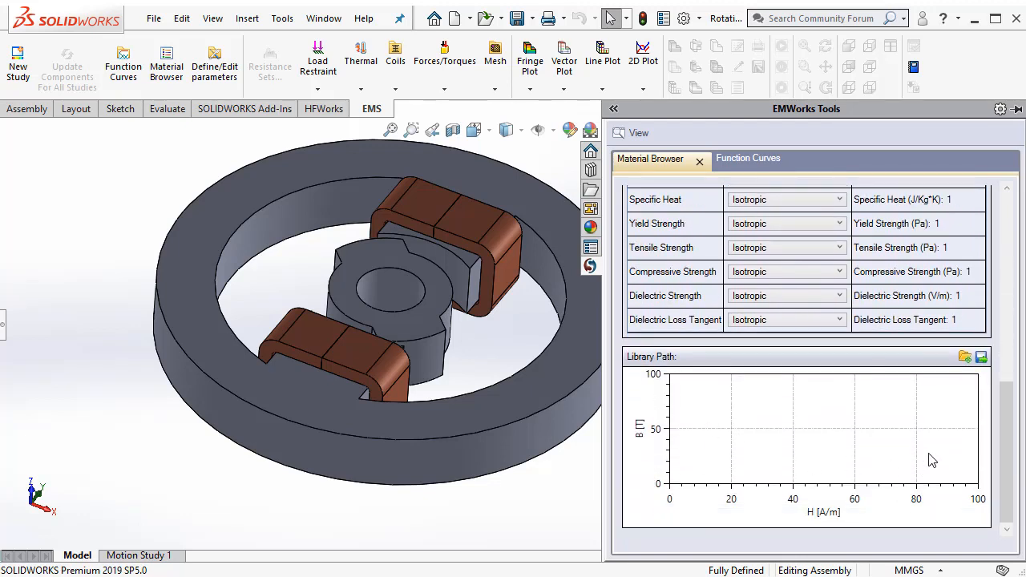
pyautogui.moveTo(966, 359)
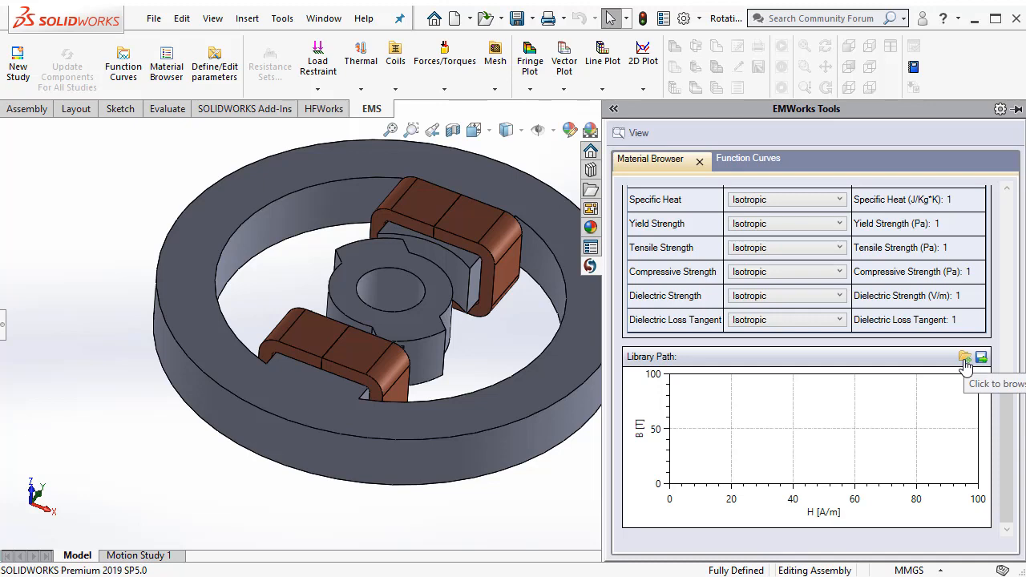
# Step: Open the function curve library and add a new B vs H curve
pyautogui.click(981, 356)
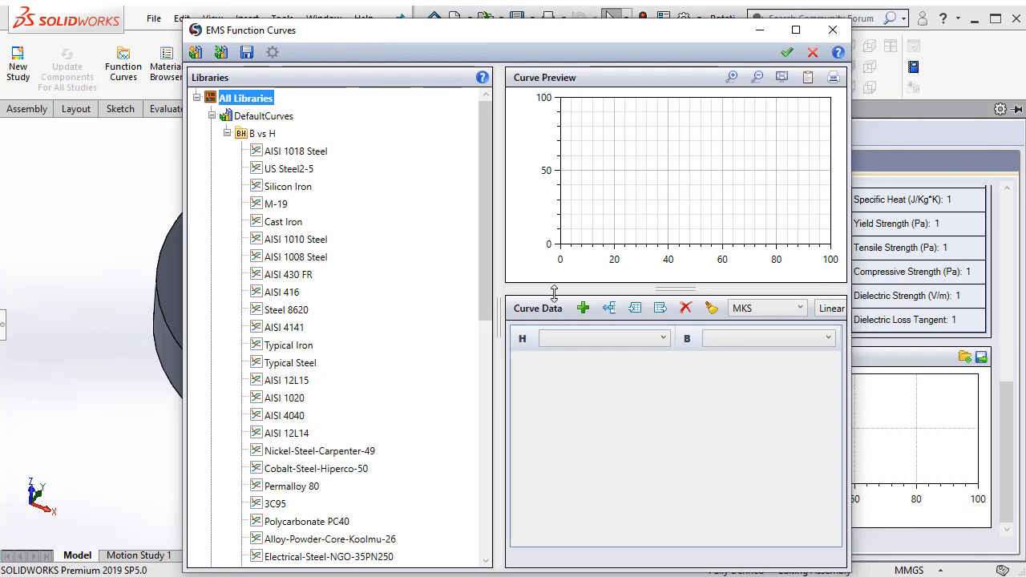
pyautogui.moveTo(372, 280)
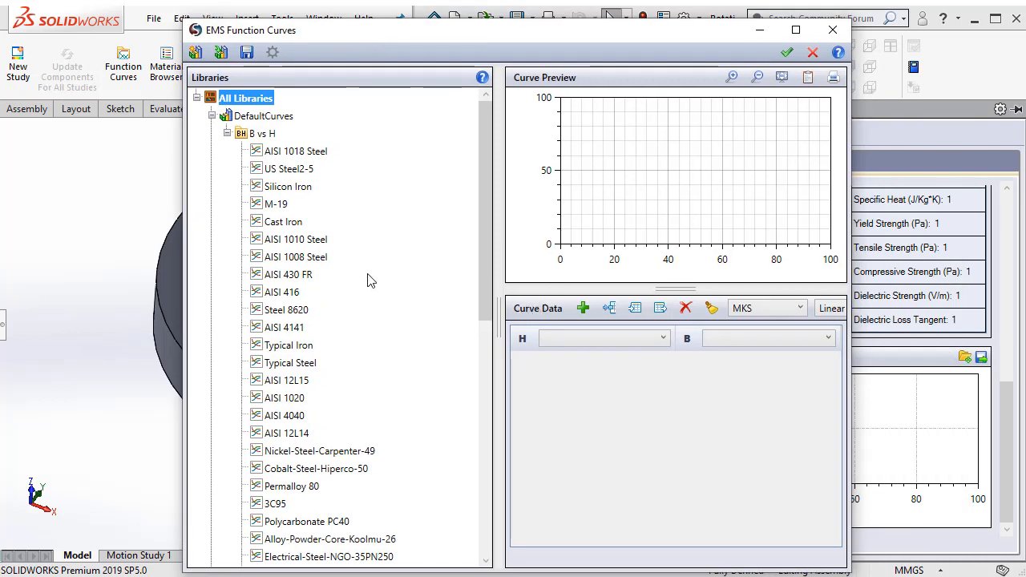
pyautogui.click(262, 133)
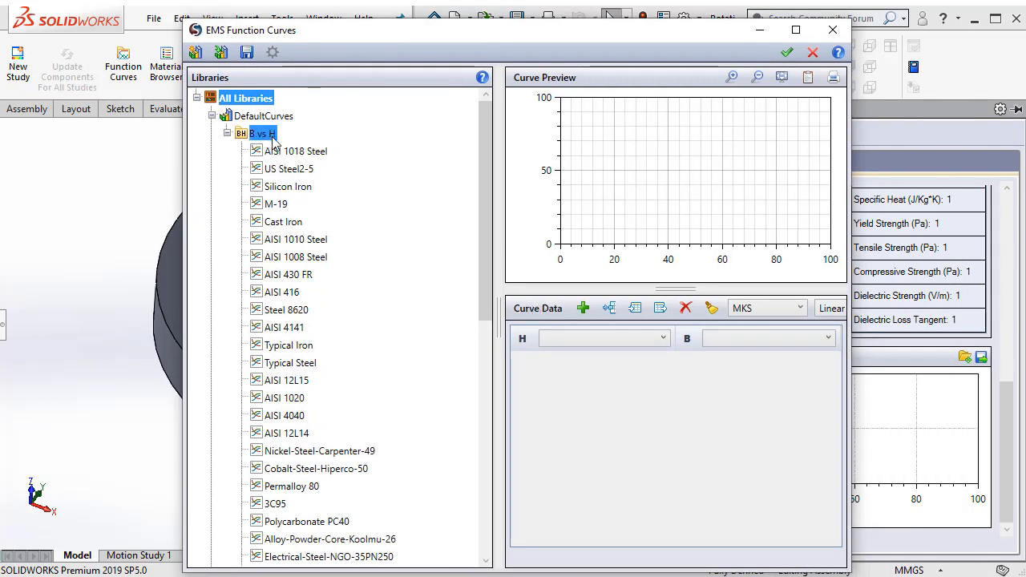
pyautogui.rightClick(262, 133)
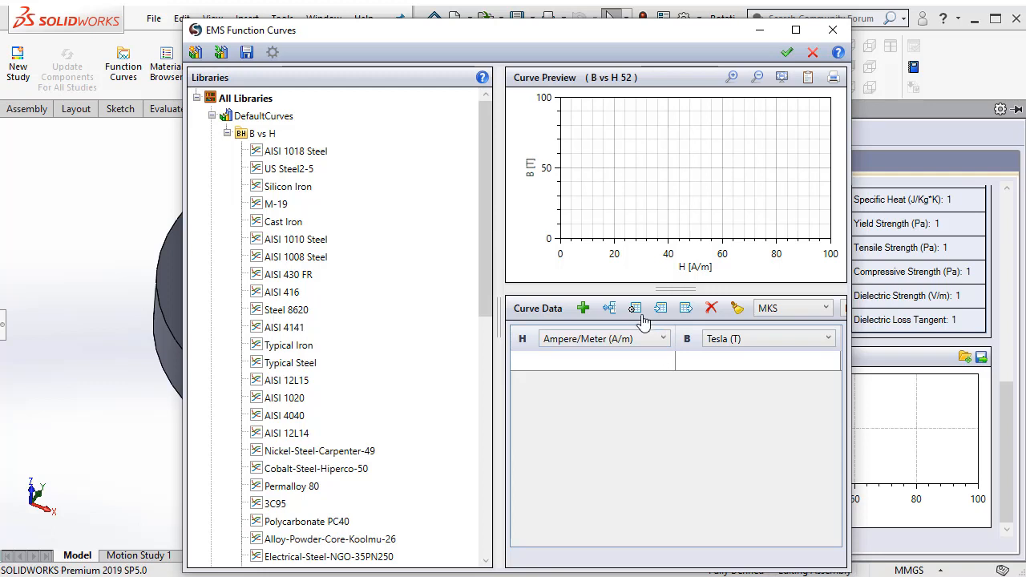
pyautogui.moveTo(635, 308)
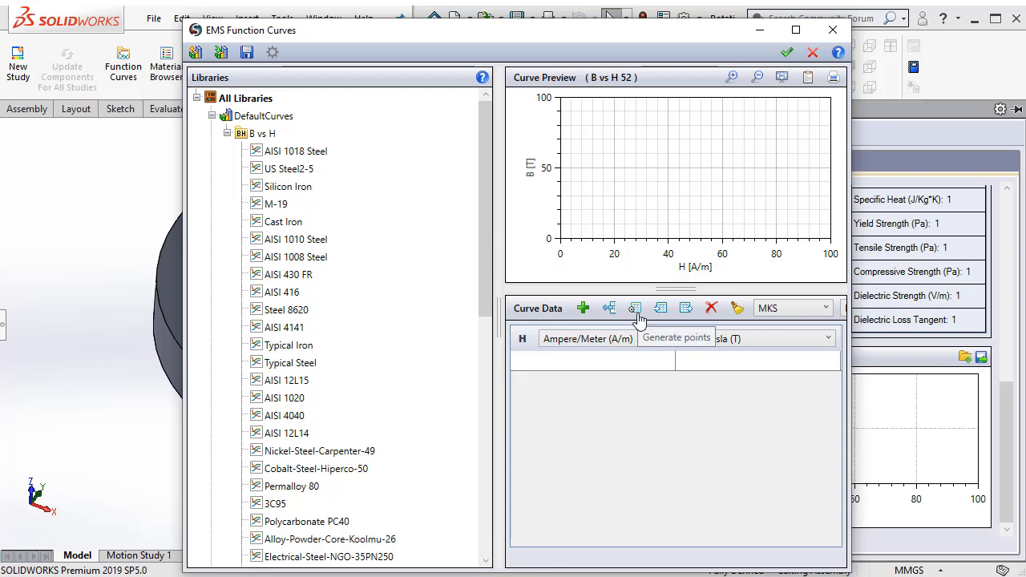
# Step: Generate B-H points with saturation 1.95 T and initial permeability 935
pyautogui.click(635, 308)
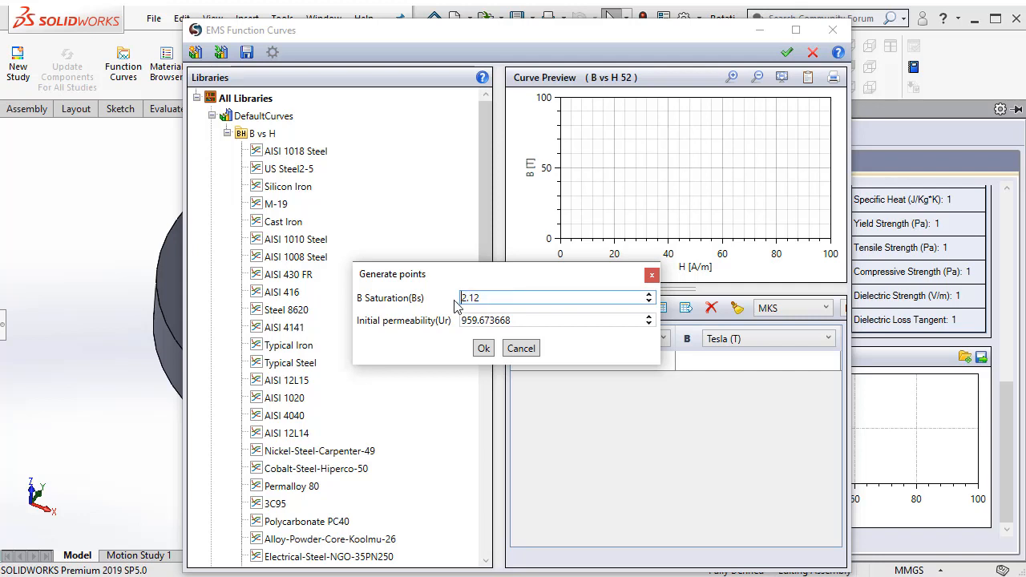
pyautogui.tripleClick(554, 298)
pyautogui.write('1')
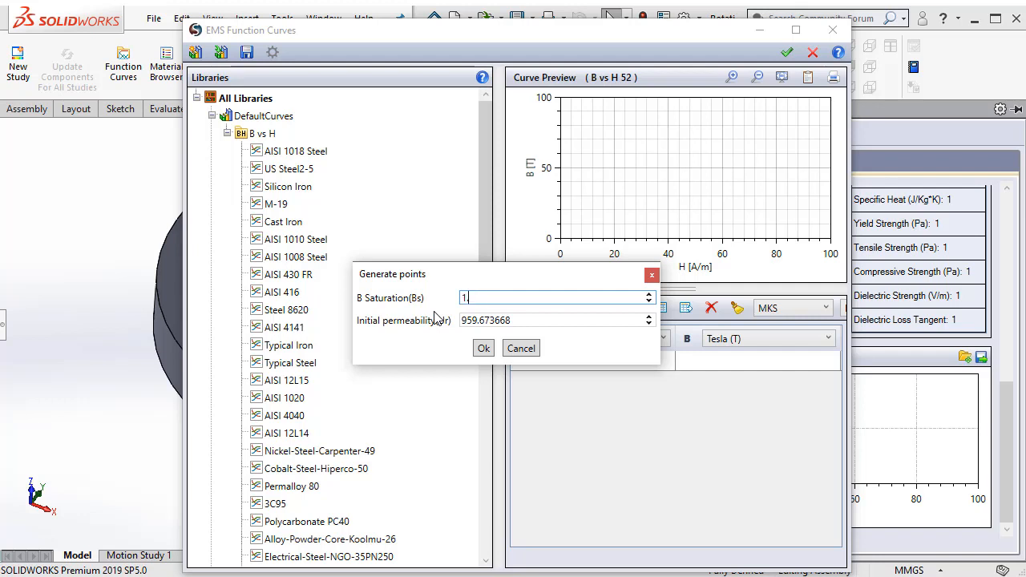
pyautogui.write('.95')
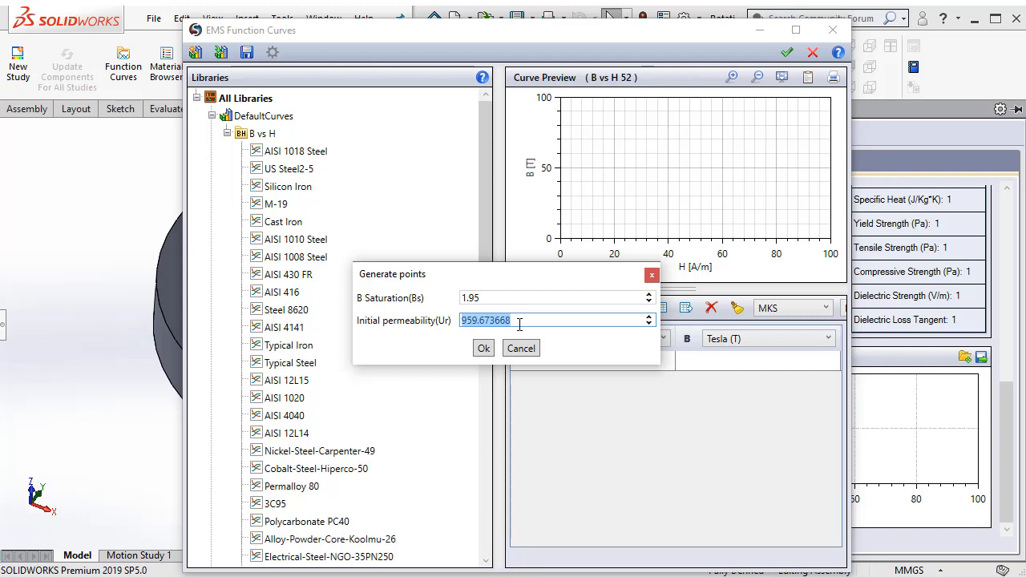
pyautogui.write('935')
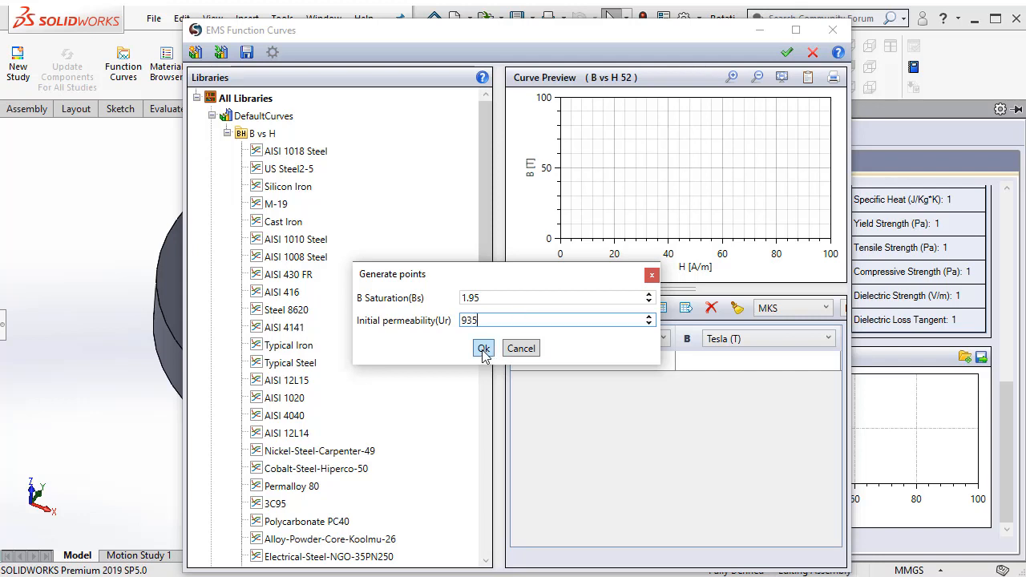
pyautogui.click(483, 348)
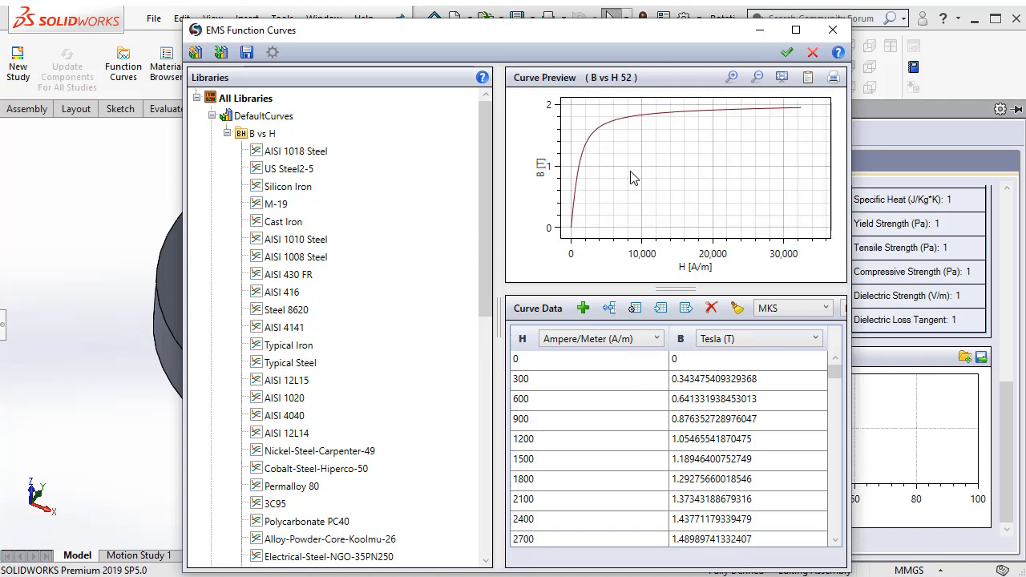
pyautogui.moveTo(649, 122)
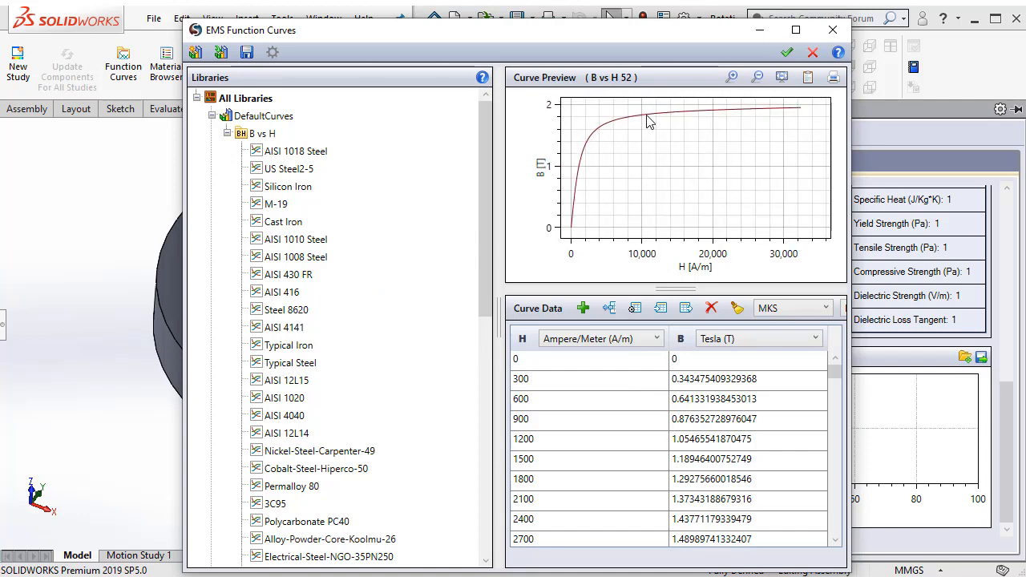
pyautogui.moveTo(627, 181)
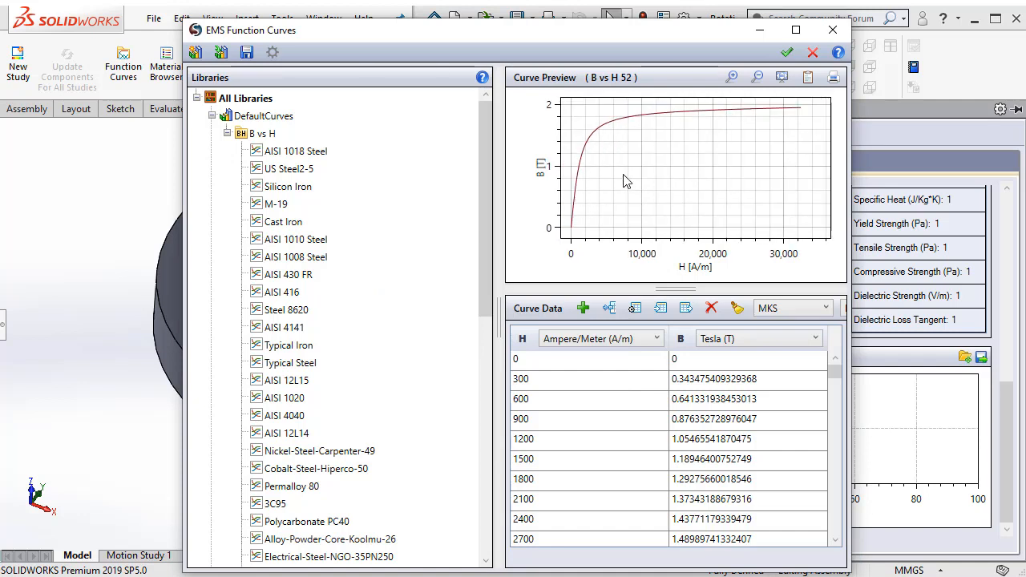